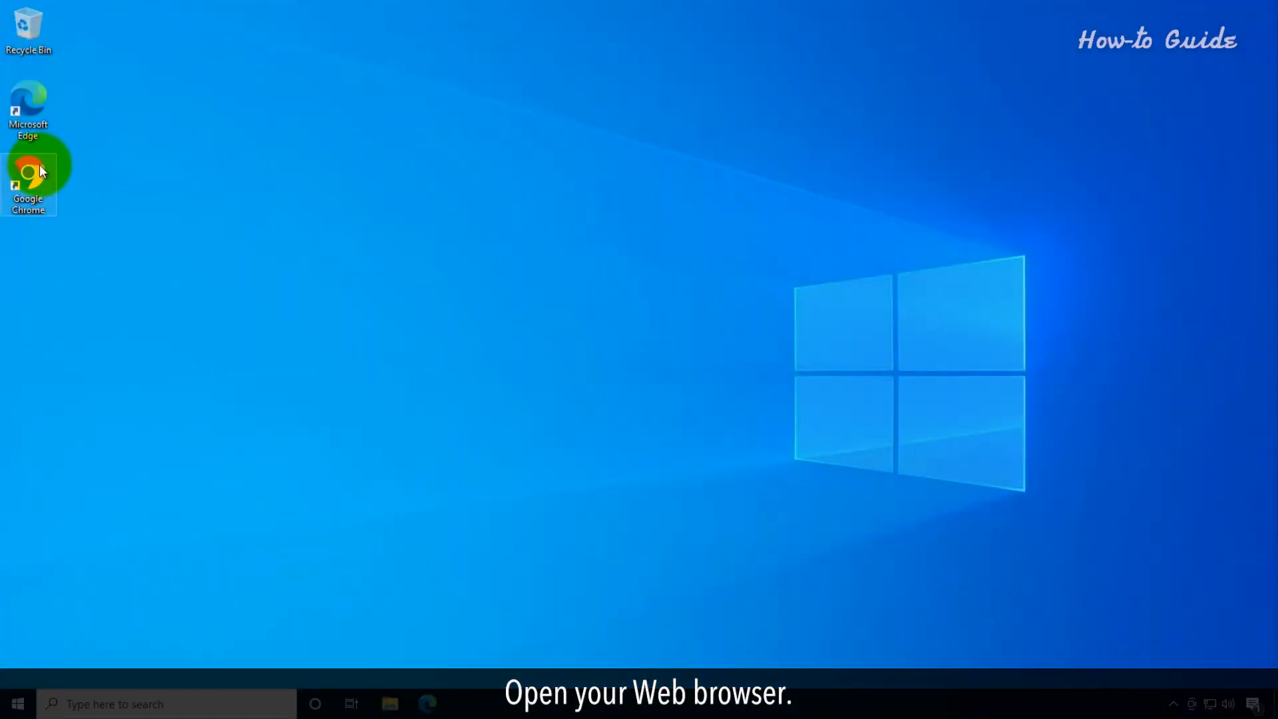
# Launch Google Chrome and go to facebook.com.
pyautogui.doubleClick(28, 171)
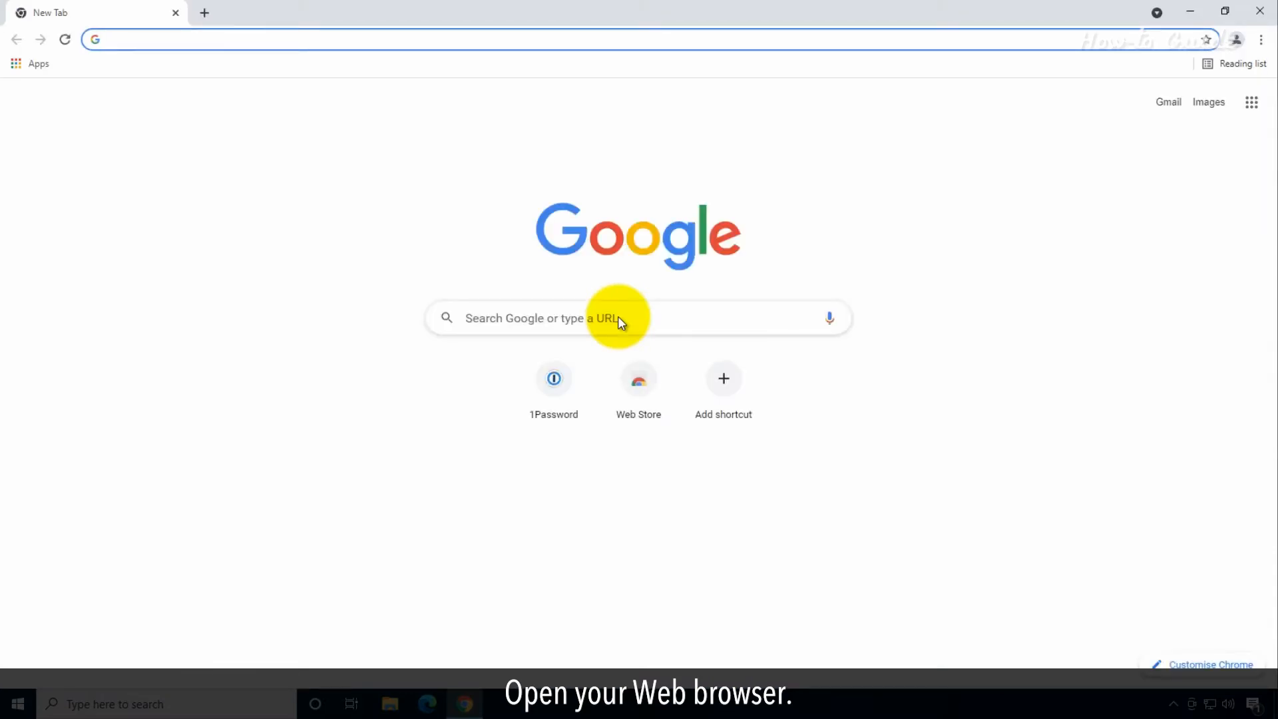
pyautogui.write('facebook.com')
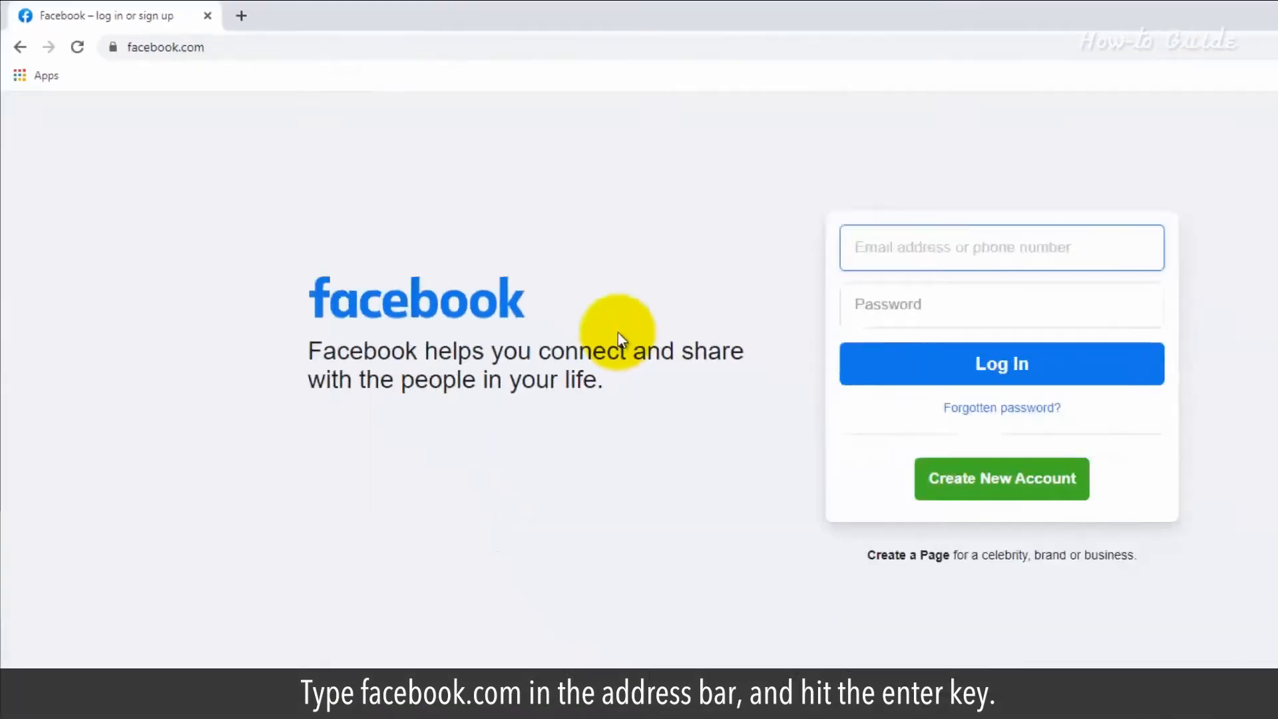
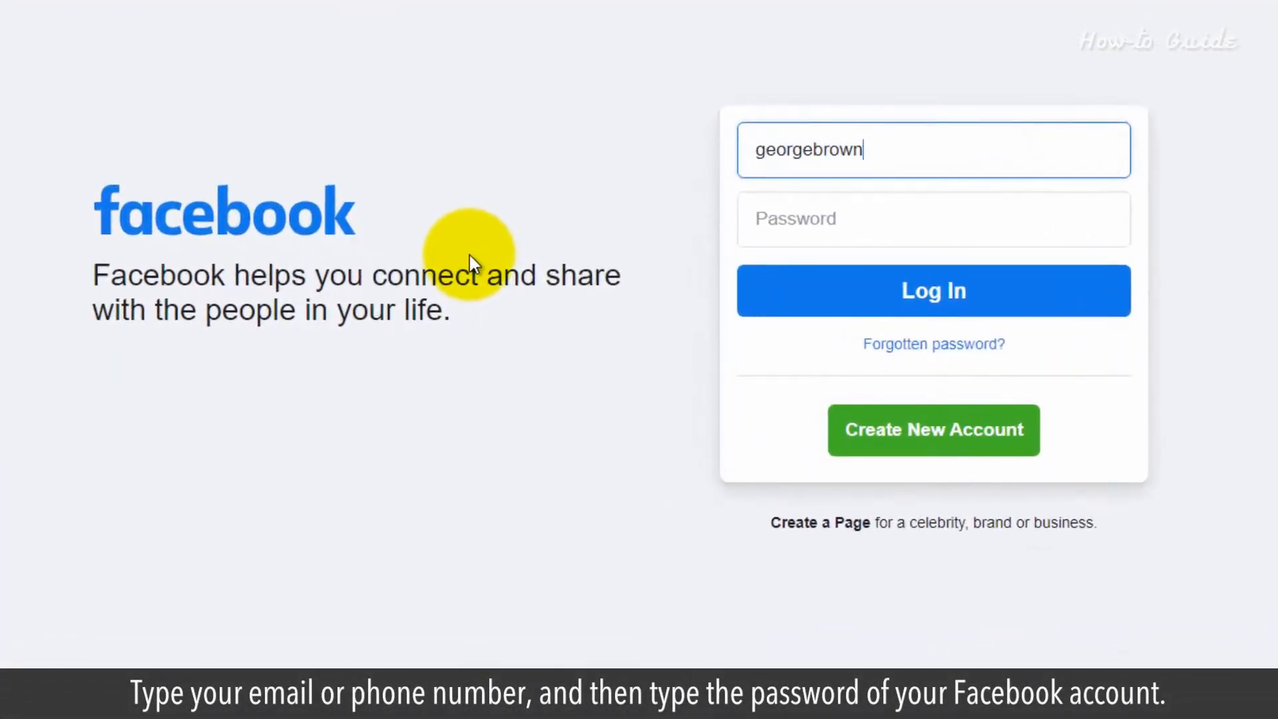
pyautogui.click(933, 219)
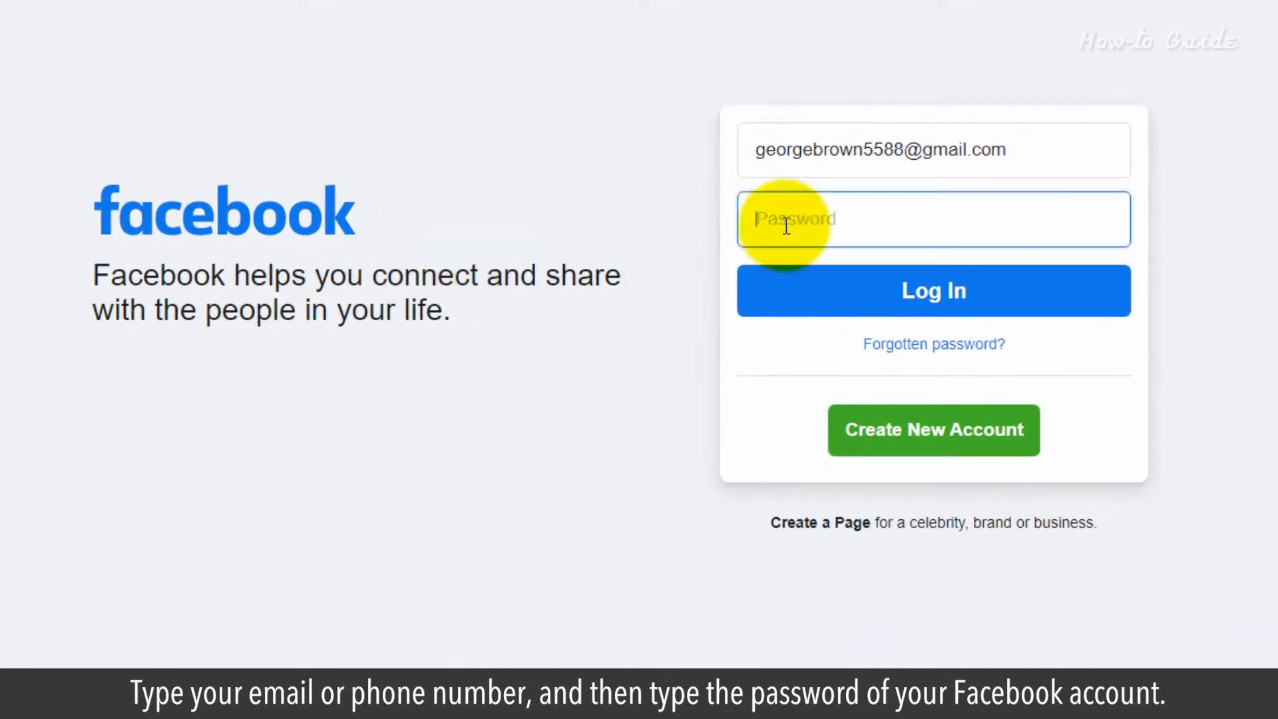
pyautogui.write('password')
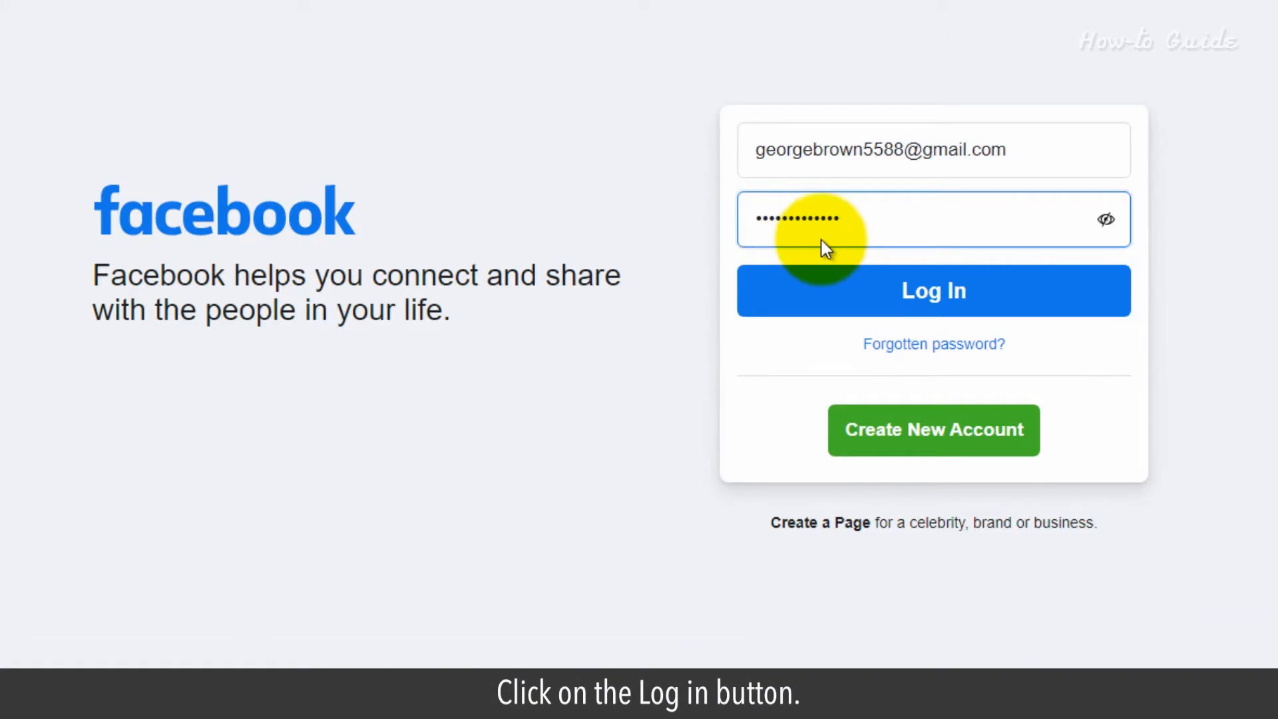
pyautogui.click(933, 290)
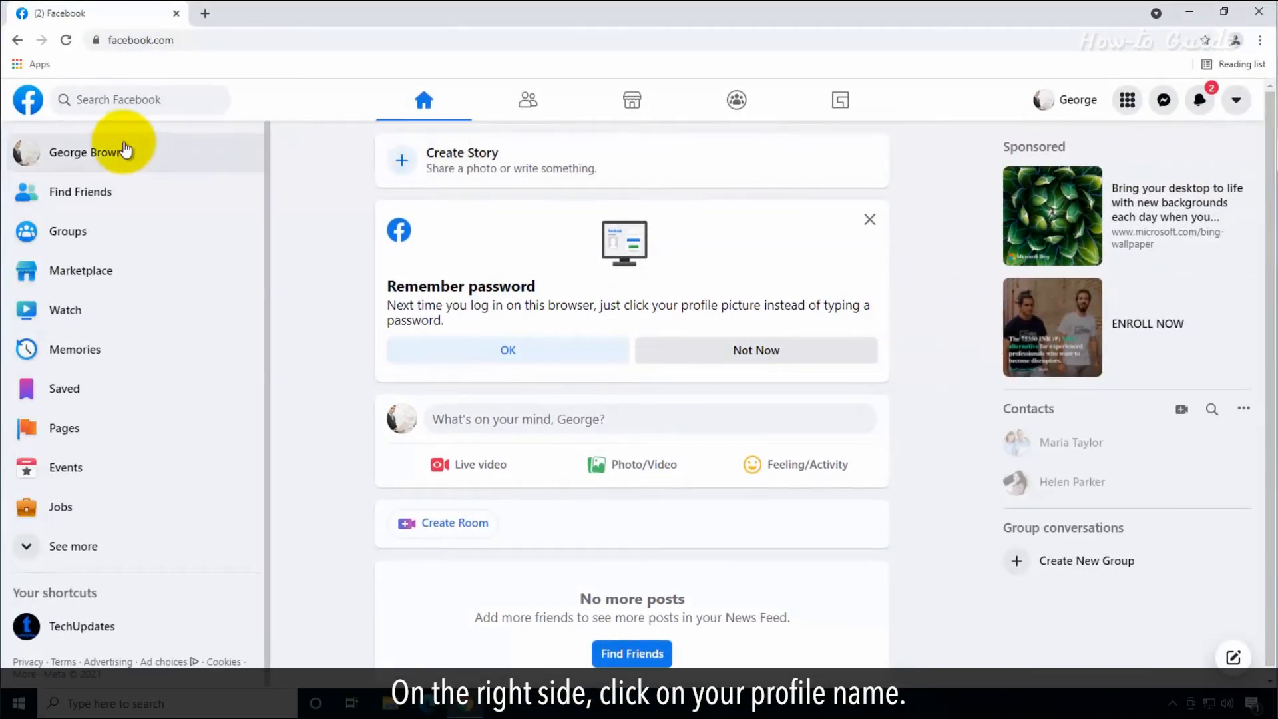
# Open your own profile and show its Friends list.
pyautogui.click(92, 153)
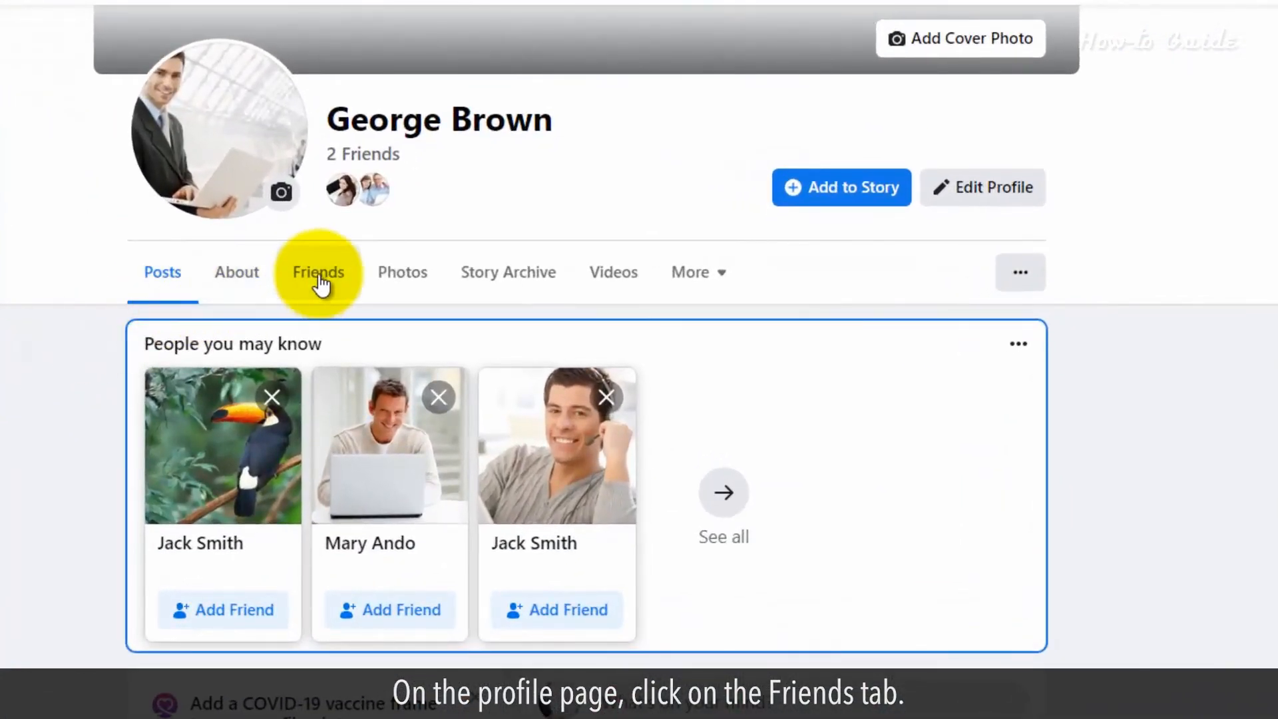
pyautogui.click(318, 272)
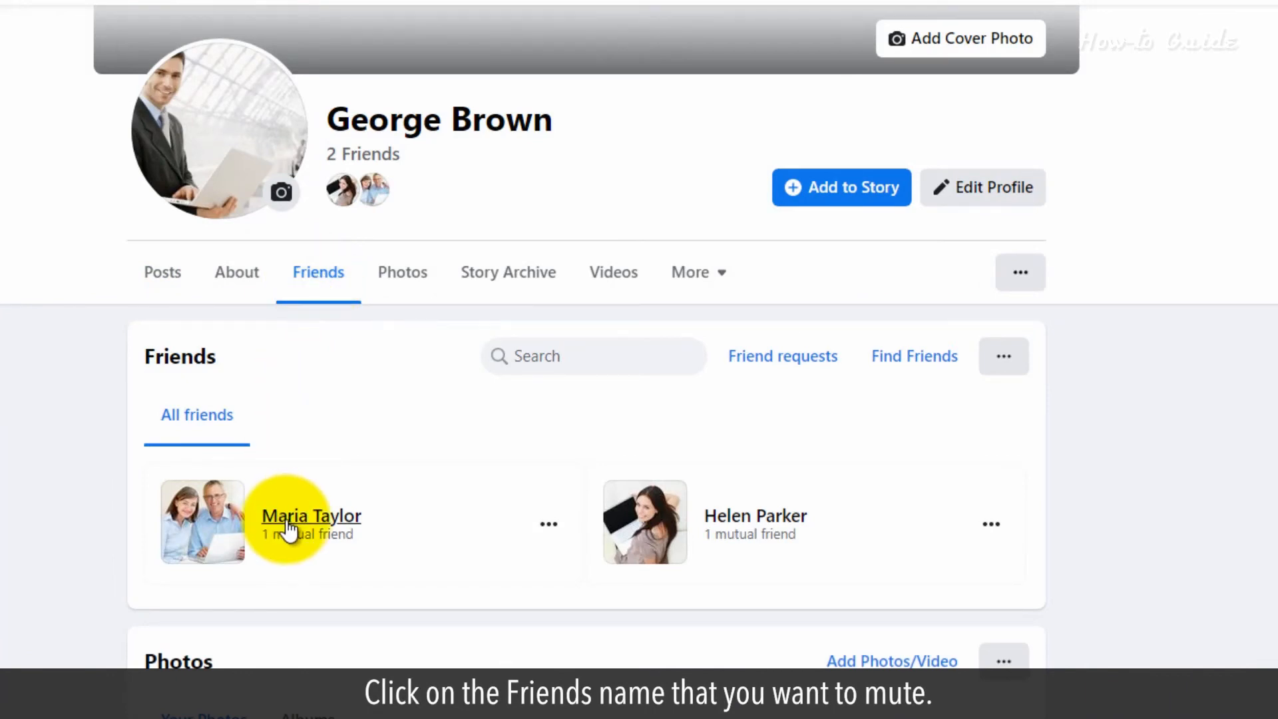
pyautogui.click(311, 515)
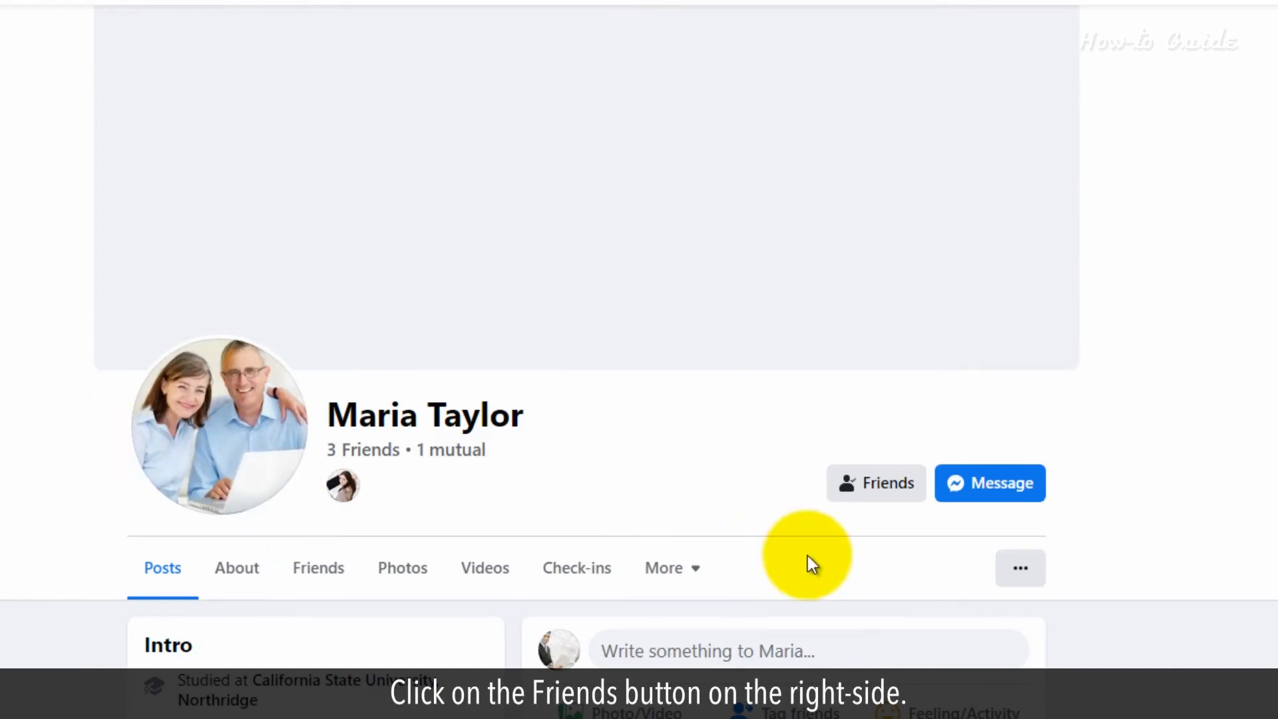
pyautogui.click(876, 483)
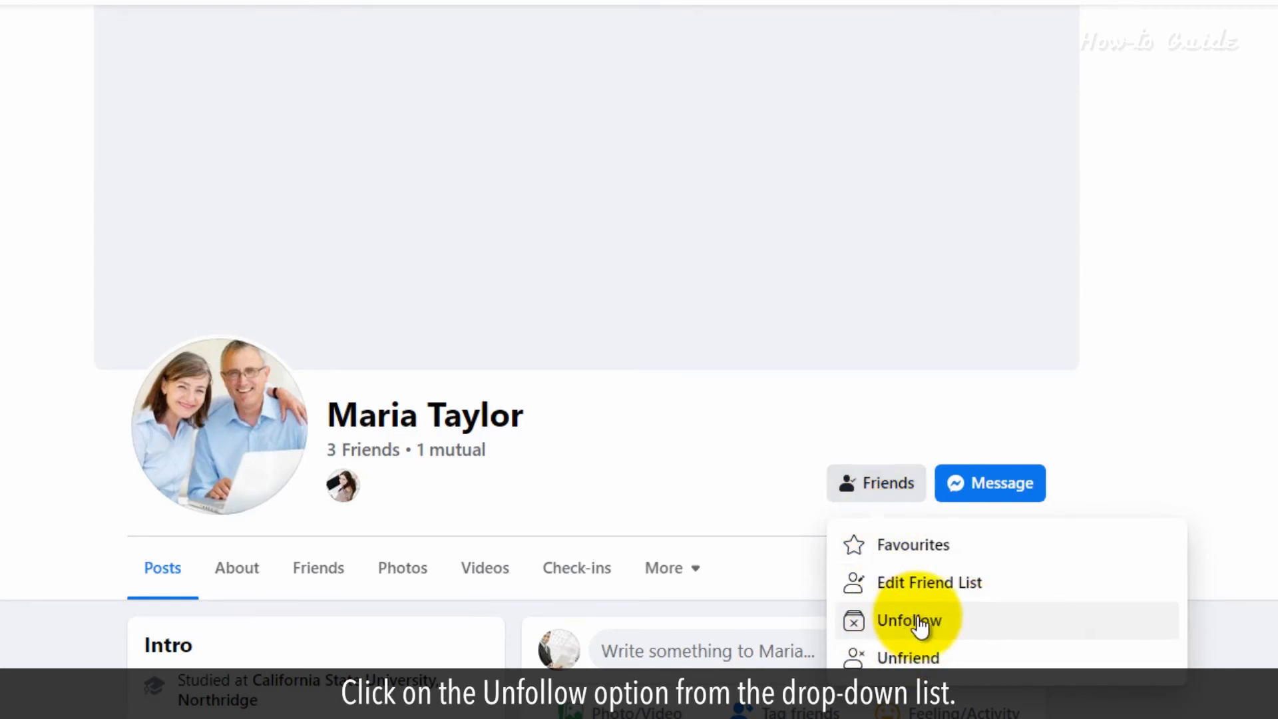
pyautogui.click(908, 620)
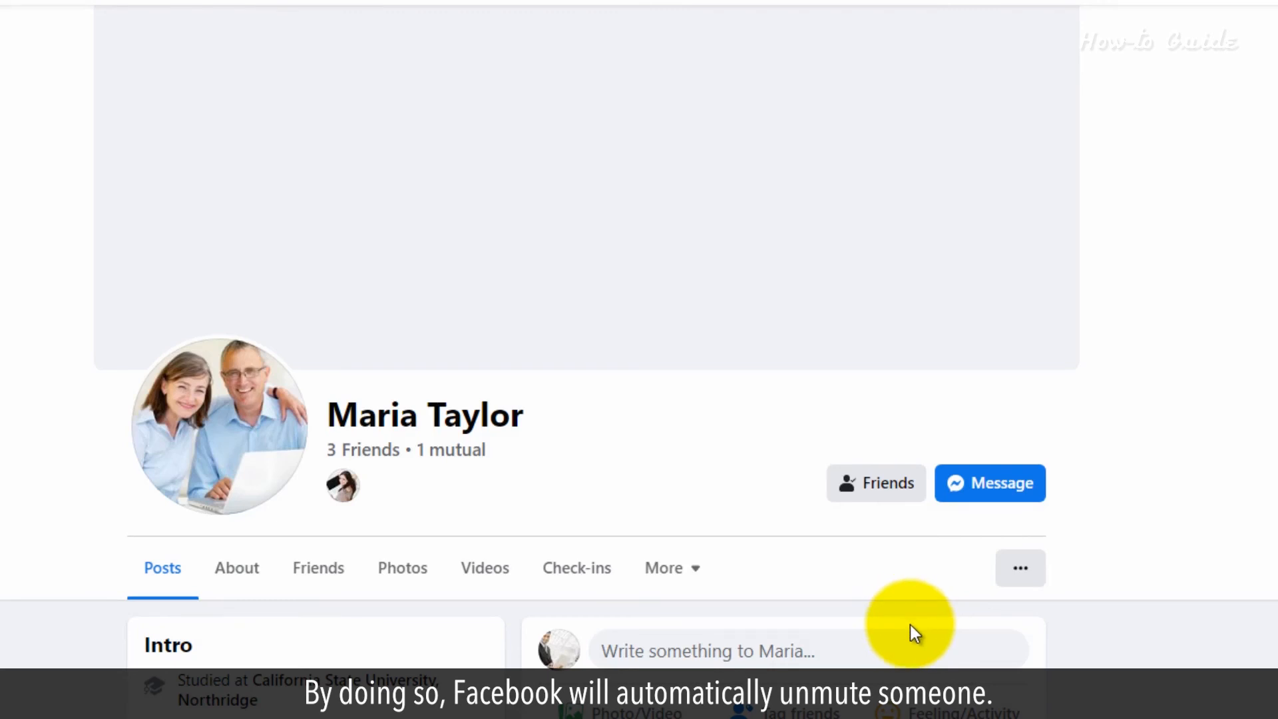
pyautogui.moveTo(918, 635)
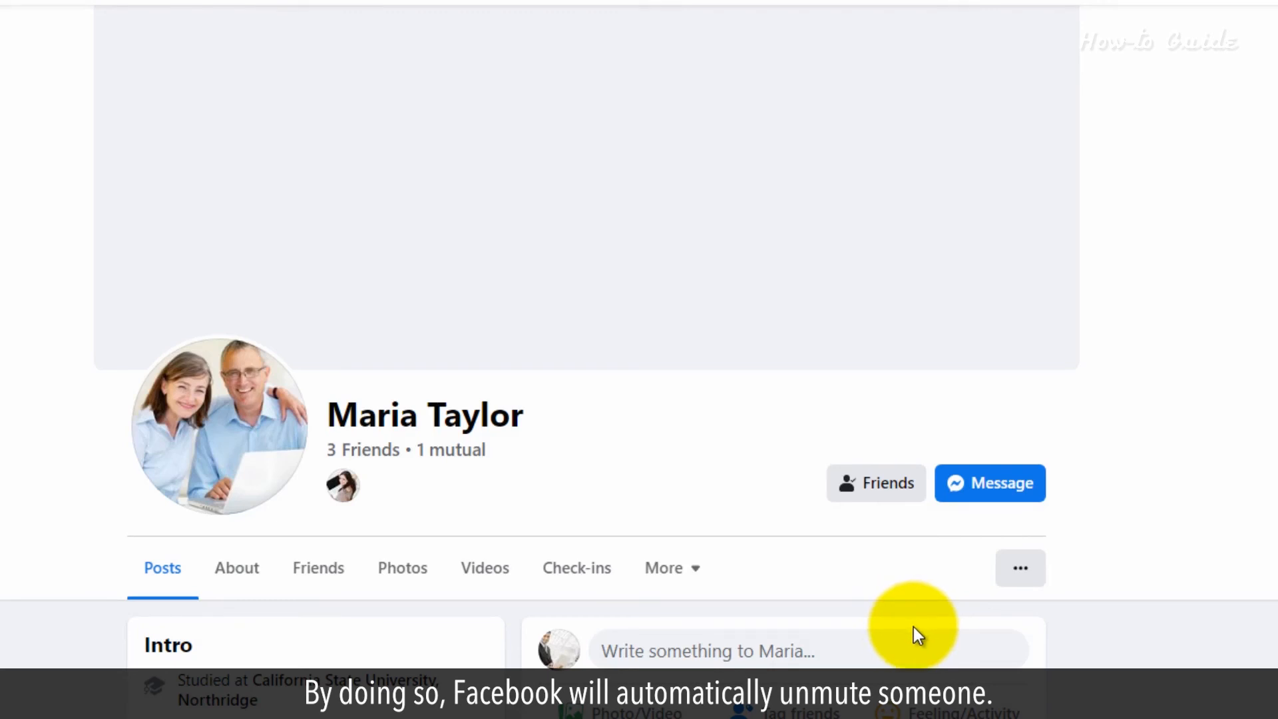